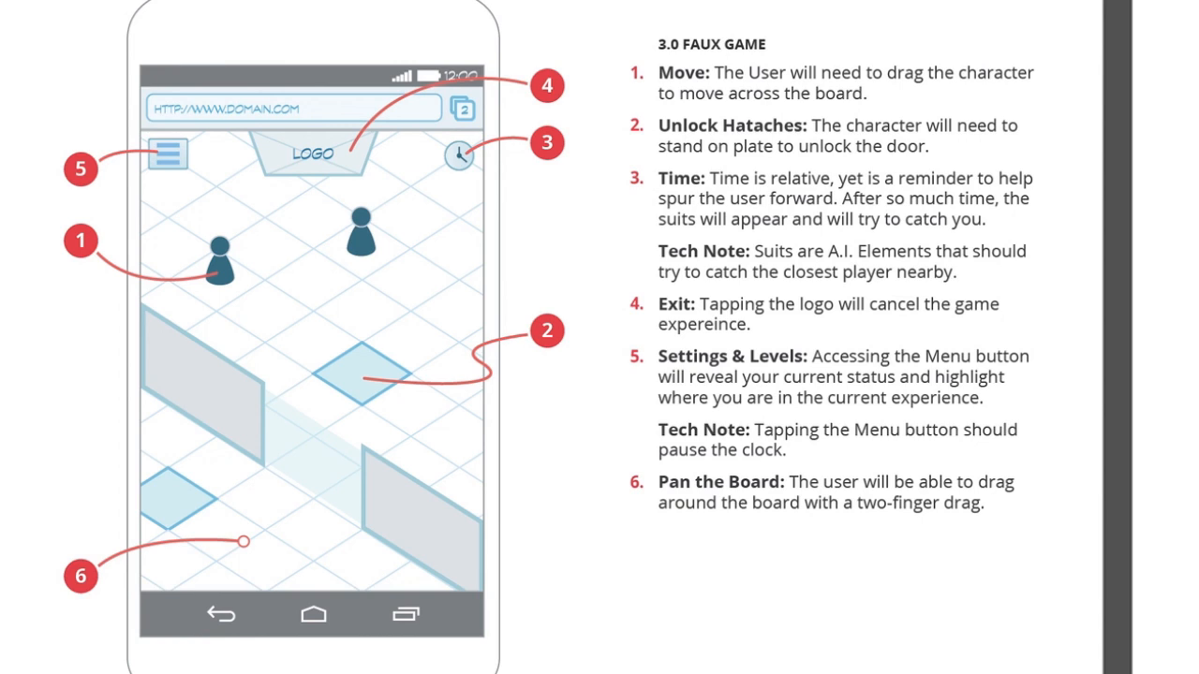
{"action": "mouse_move", "coordinate": [11, 491]}
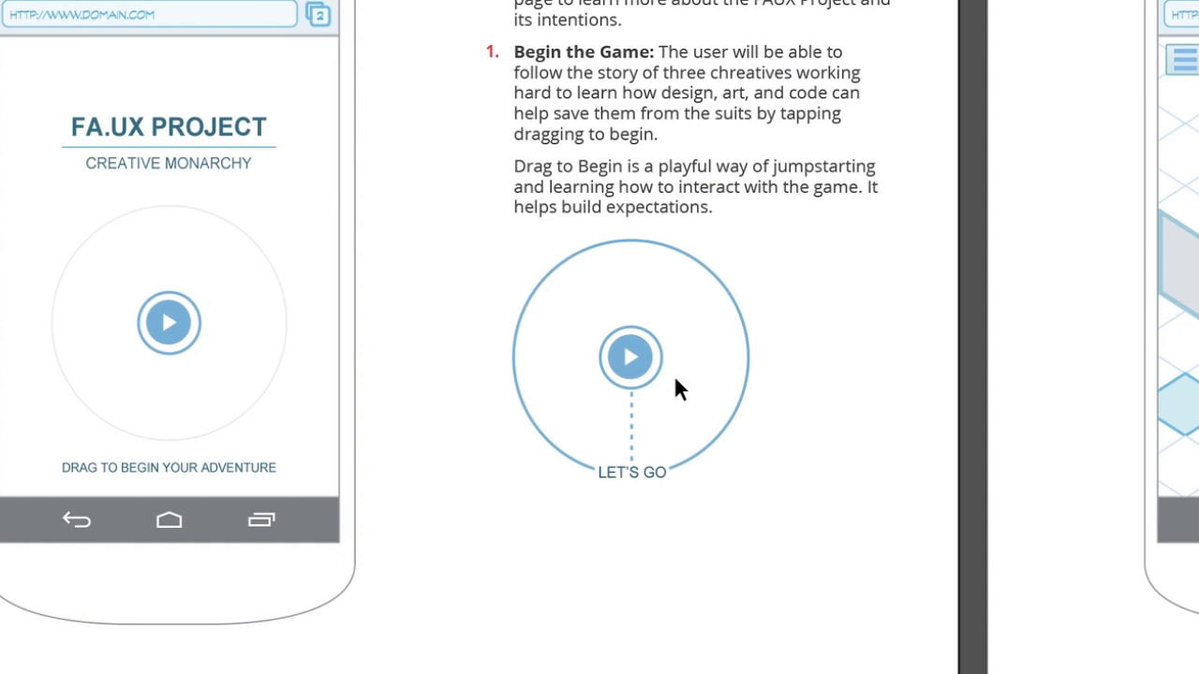
{"action": "mouse_move", "coordinate": [880, 458]}
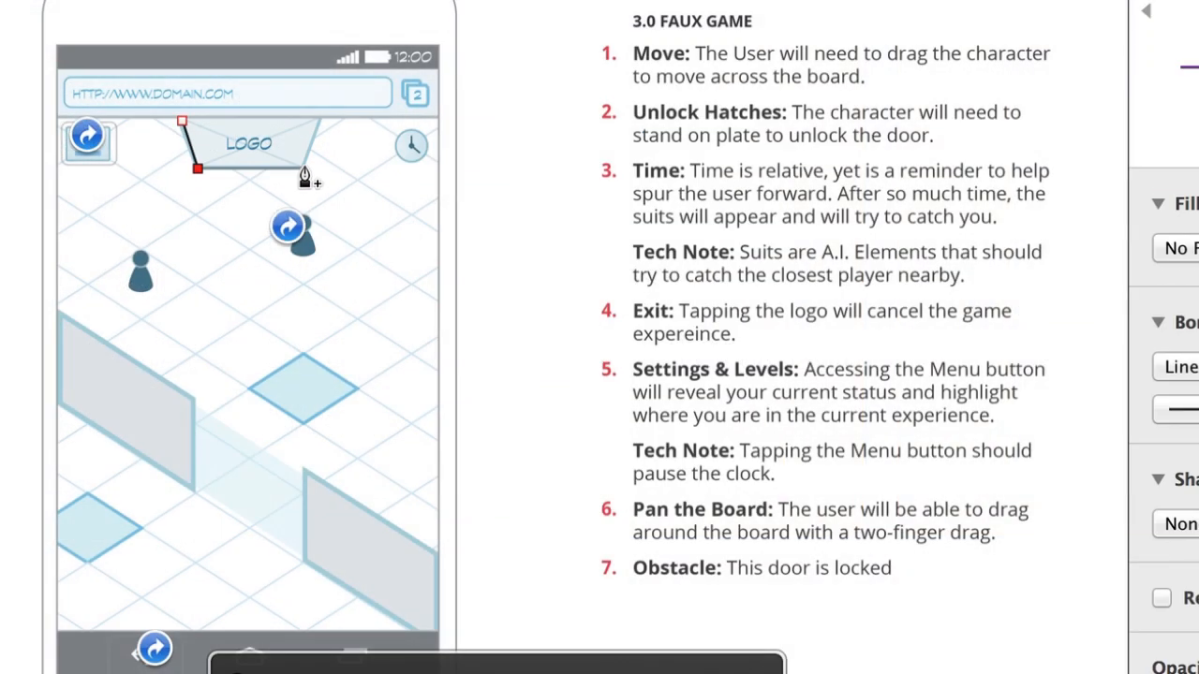
Add item 7 'Obstacle: This door is locked' to the Faux Game notes
{"action": "left_click", "coordinate": [247, 142]}
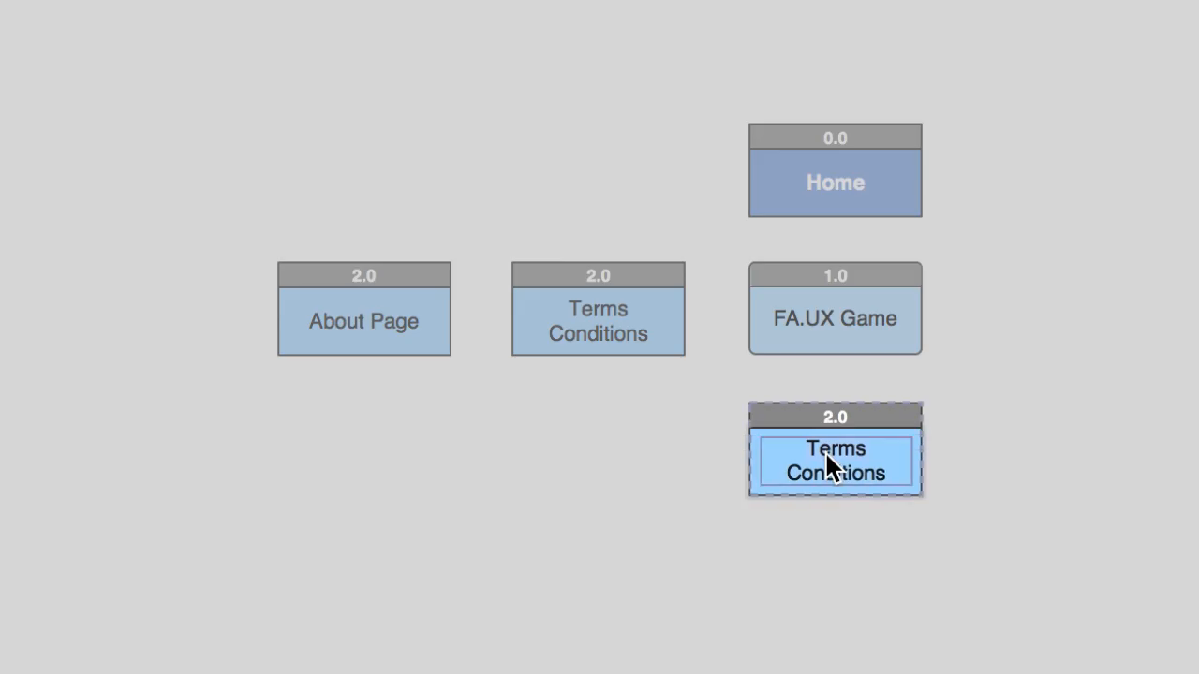
Rename the duplicated Terms Conditions box under FA.UX Game to 'Help'
{"action": "type", "text": "Help"}
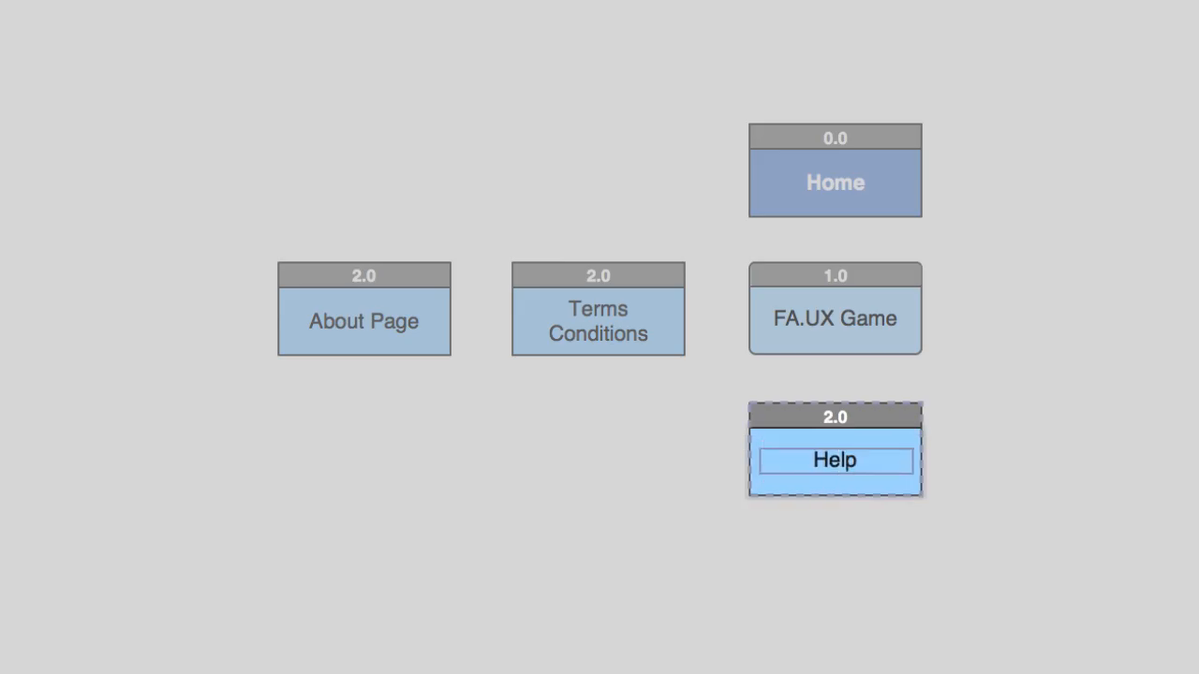